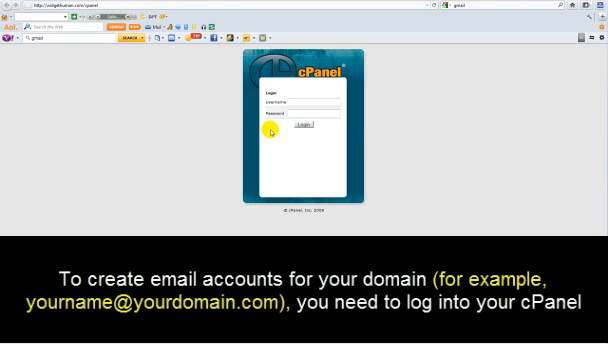
- Sign in to the hosting account's cPanel with the username and password
{"action": "left_click", "coordinate": [308, 124]}
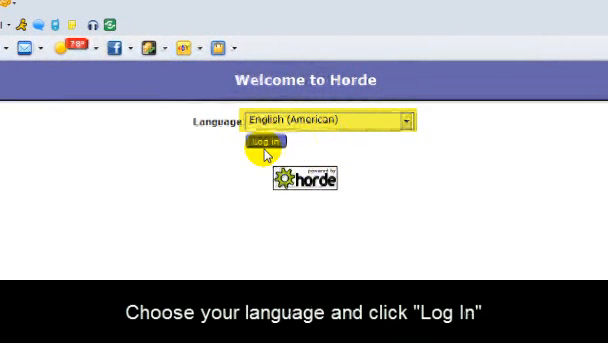
- Log in to Horde webmail with English (American) as the language
{"action": "left_click", "coordinate": [260, 140]}
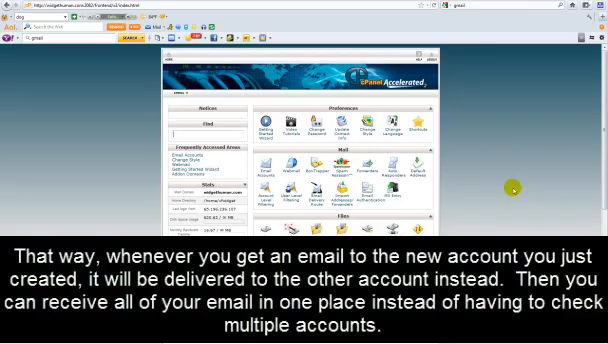